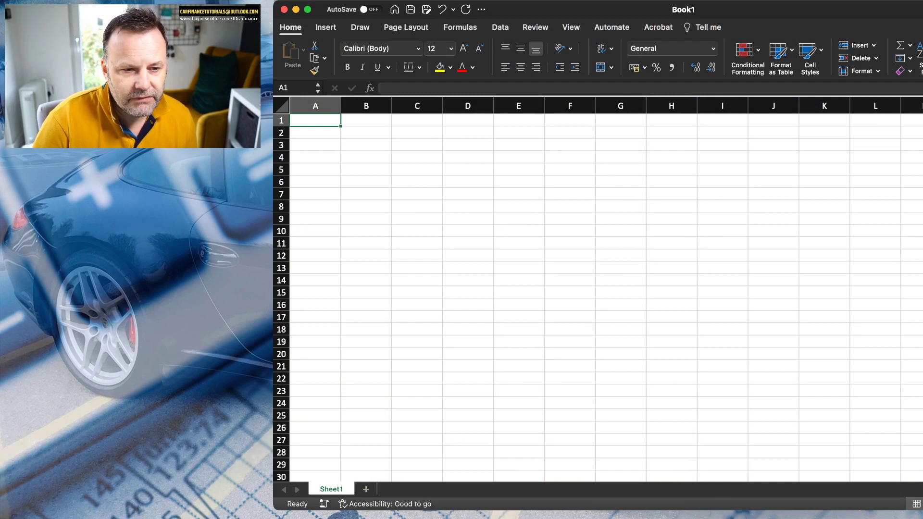
Step: Enter the gross salary 50000 in C3 and the rate 0.02 in C5
click(416, 145)
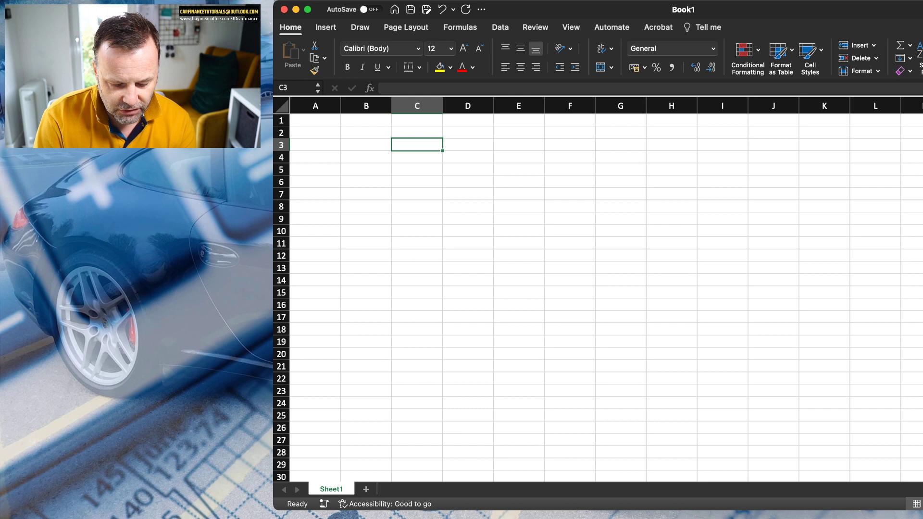
text(50000)
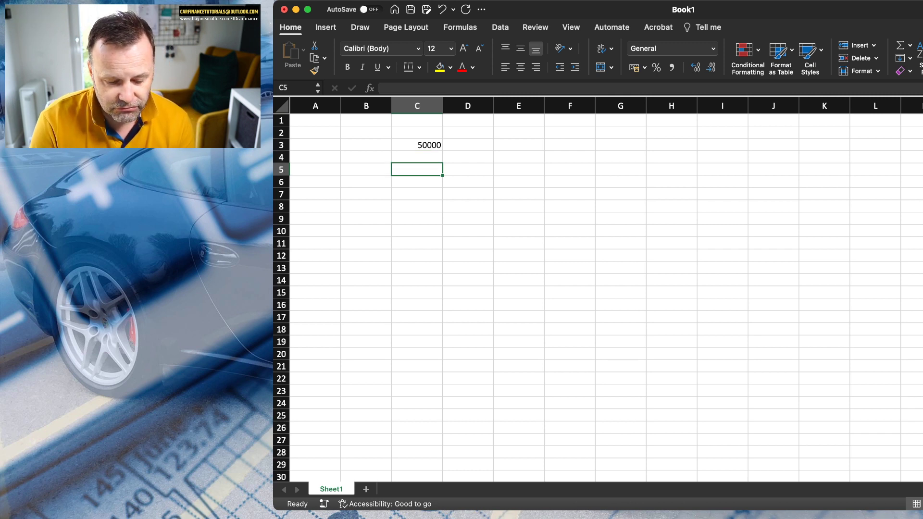
text(0.02)
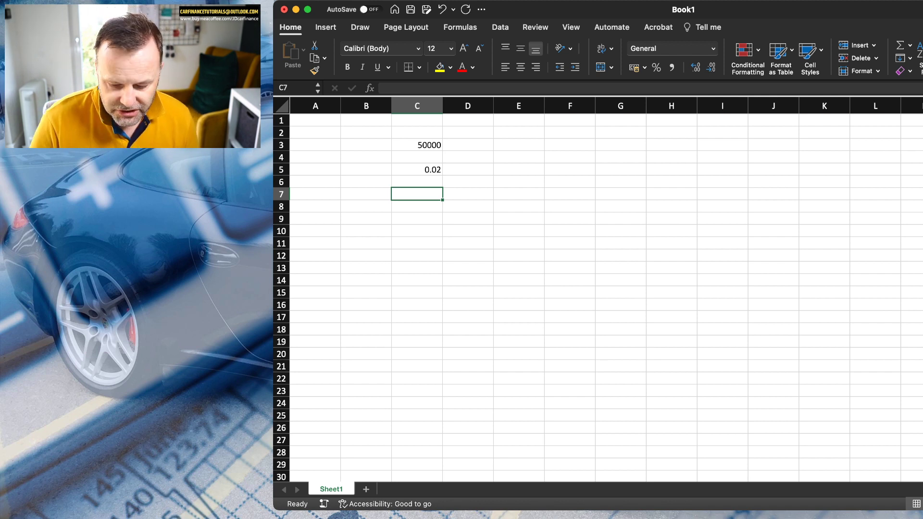
Step: Make C7 compute =C5*C3 and show the £1,000.00 result in bold currency format
text(=)
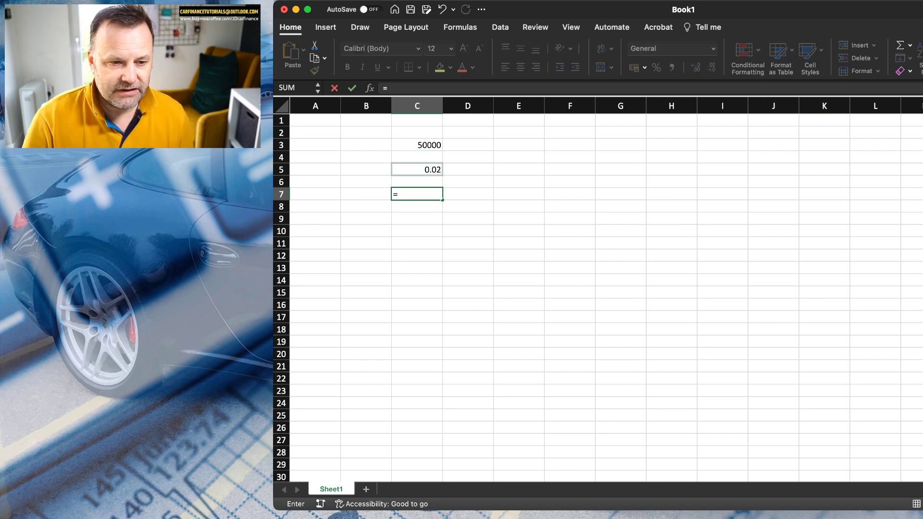
click(416, 169)
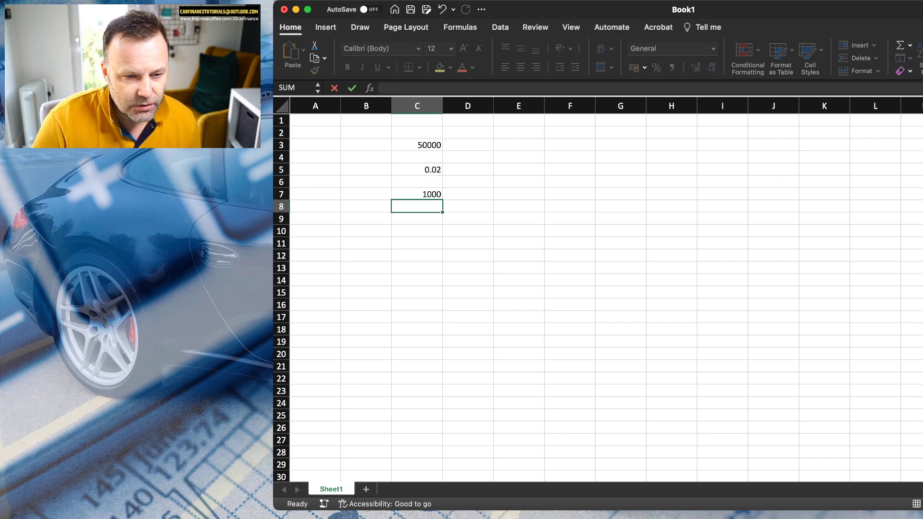
click(416, 195)
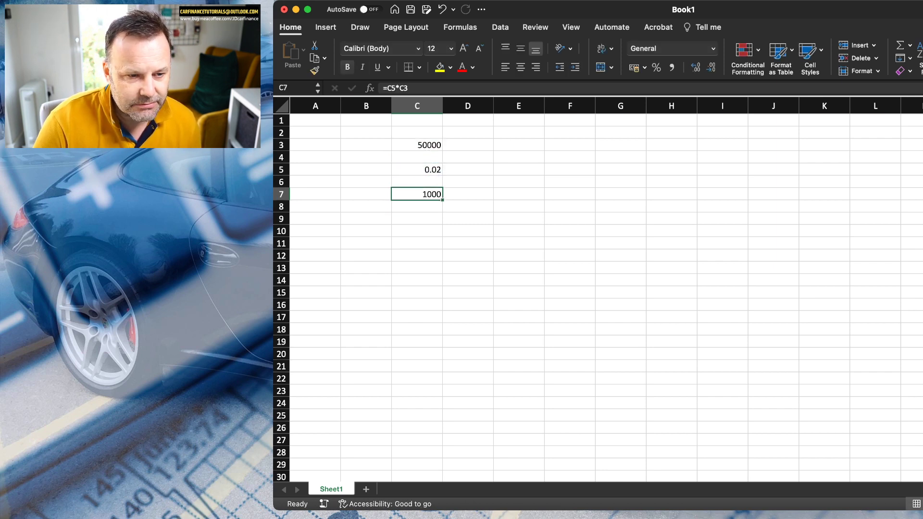
click(347, 66)
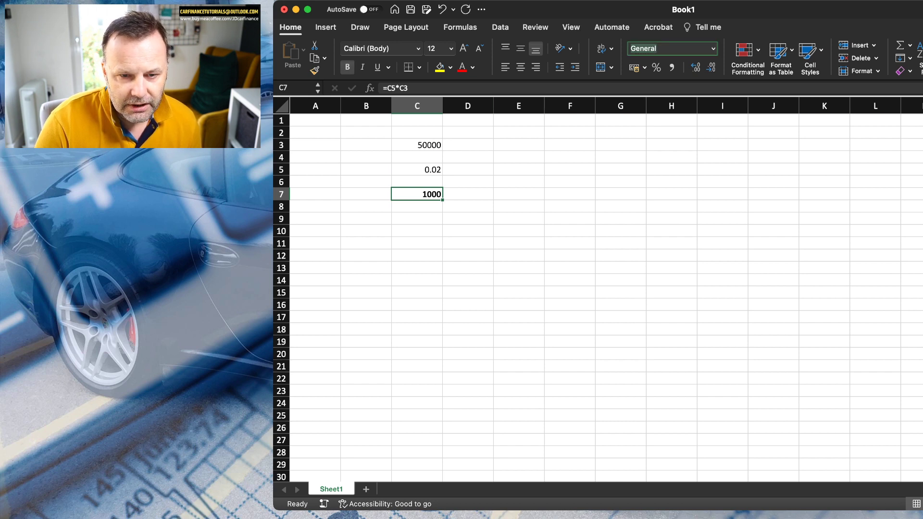
click(668, 48)
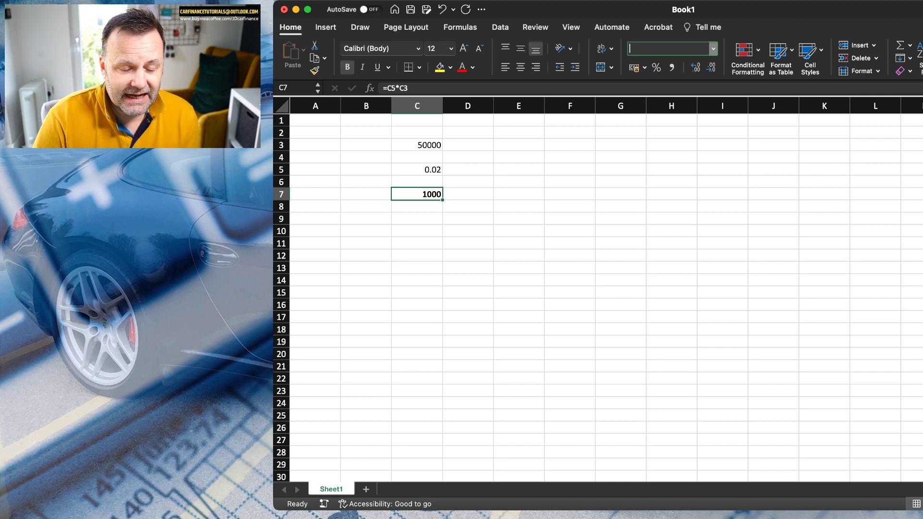
click(671, 48)
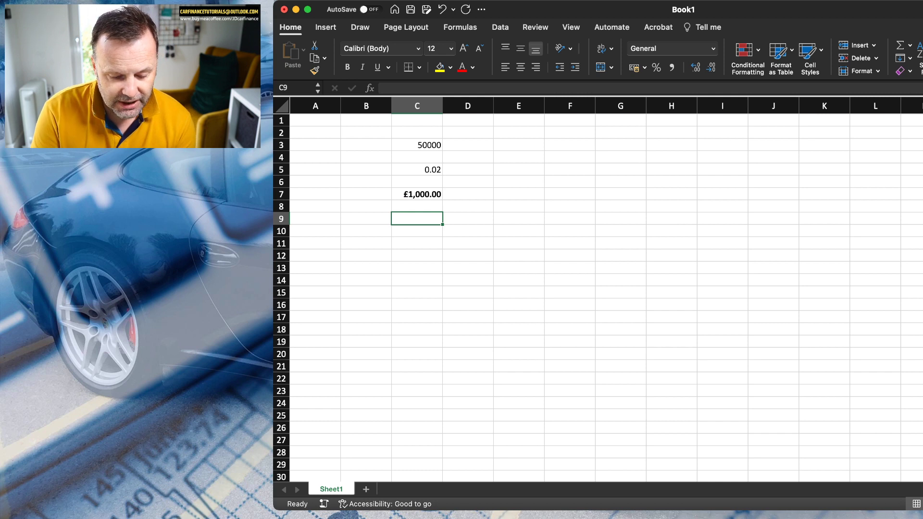
Step: Enter 12570 in C9 with tax code 1257L in D9, and a currency formula giving £11,570.00 in C11
text(12570)
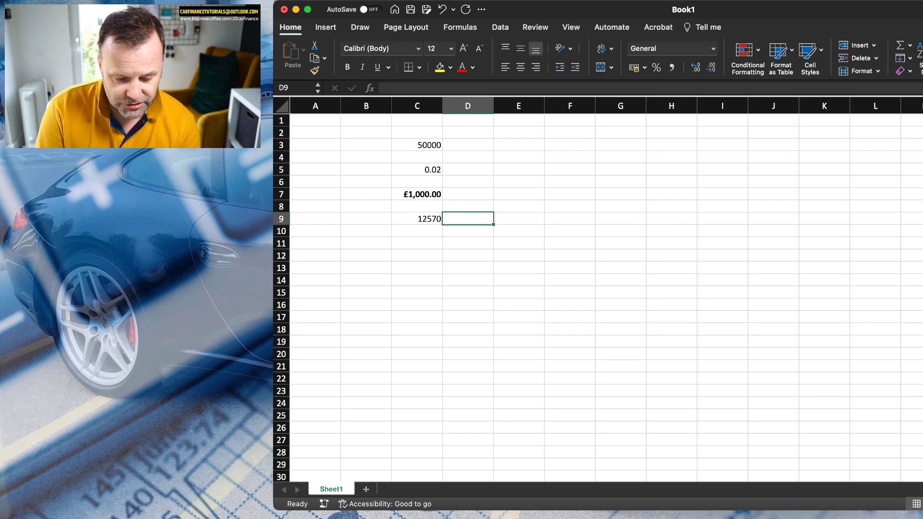
text(1257L)
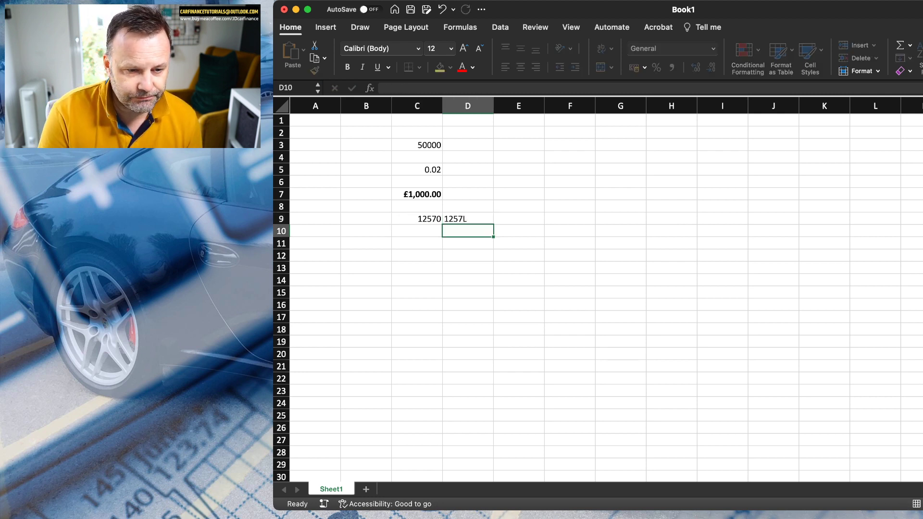
click(416, 243)
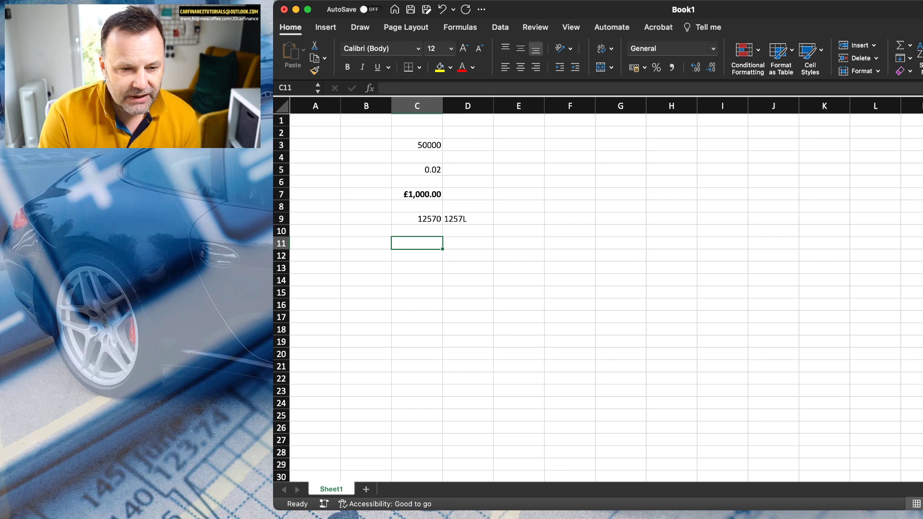
text(=)
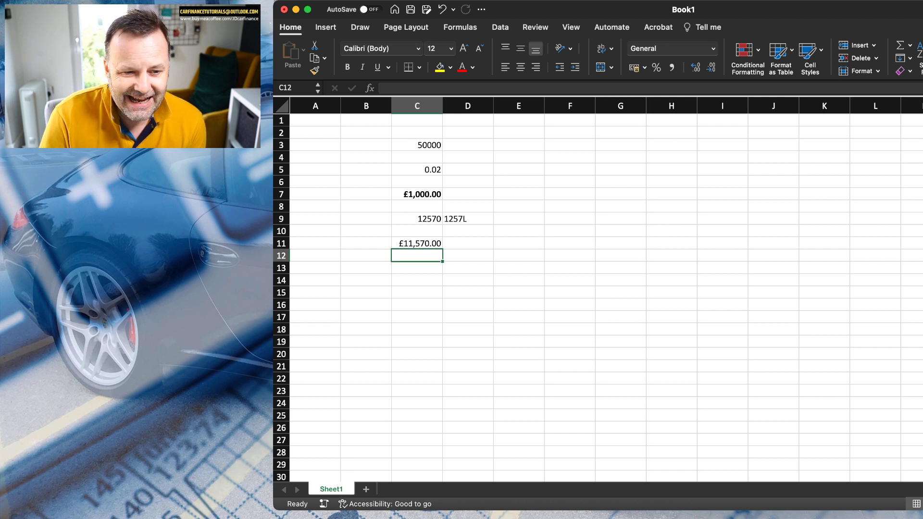
click(518, 194)
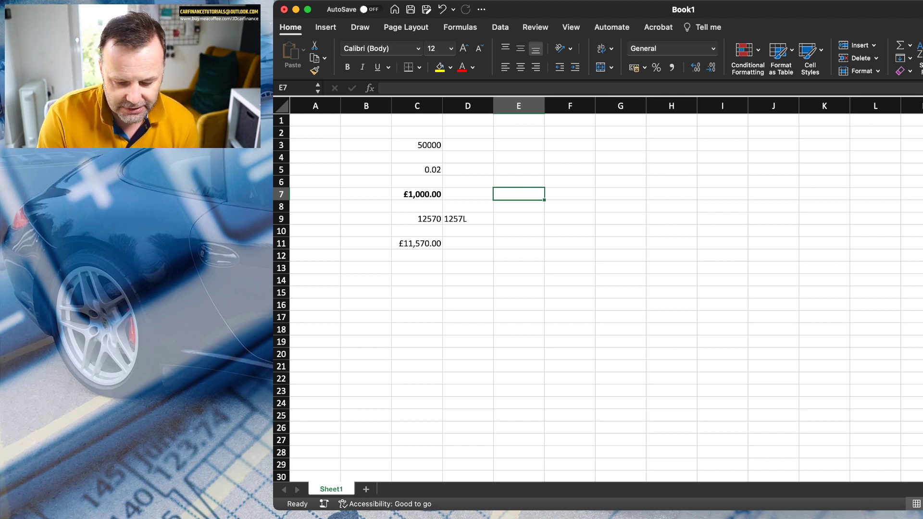
Step: Enter the 0.2 rate in E7 and have G7 multiply C7 by it, giving £200.00
text(0.3)
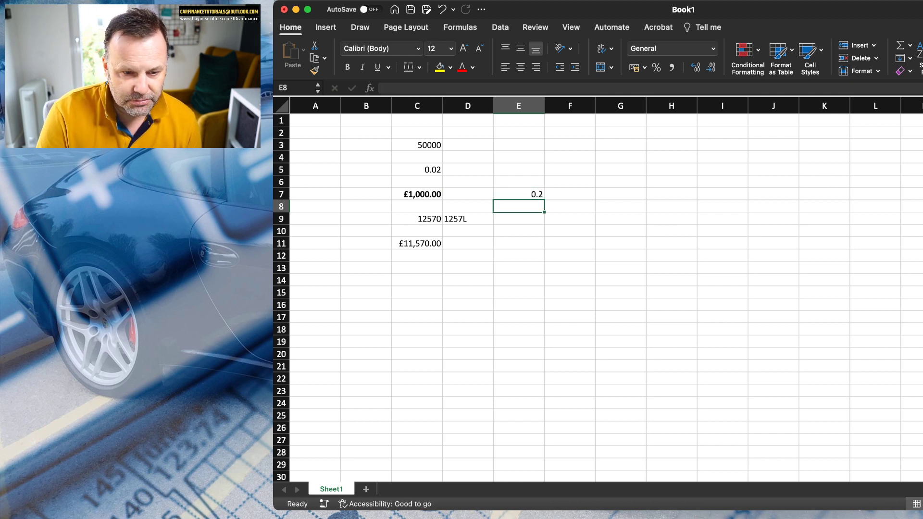
text(=F7)
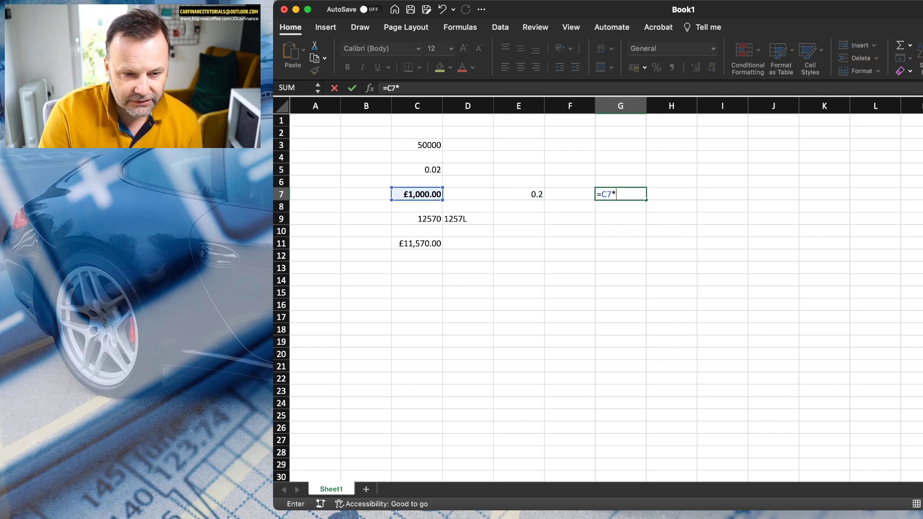
click(519, 194)
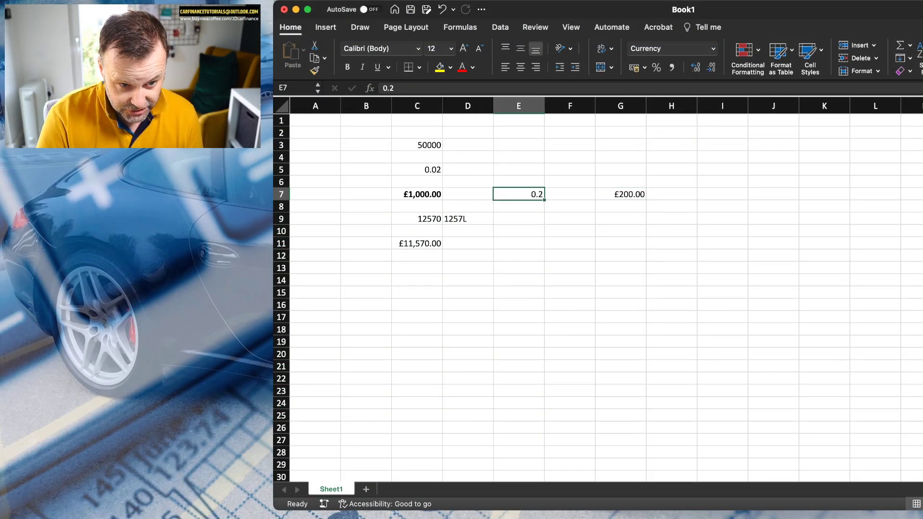
Step: Raise the rate in C5 to 0.05, updating results to £2,500.00 and £500.00
click(416, 170)
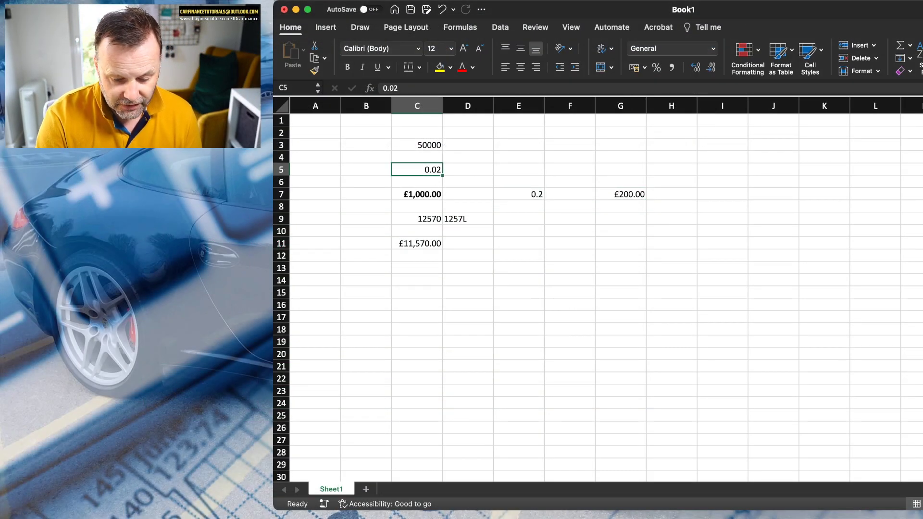
text(0.05)
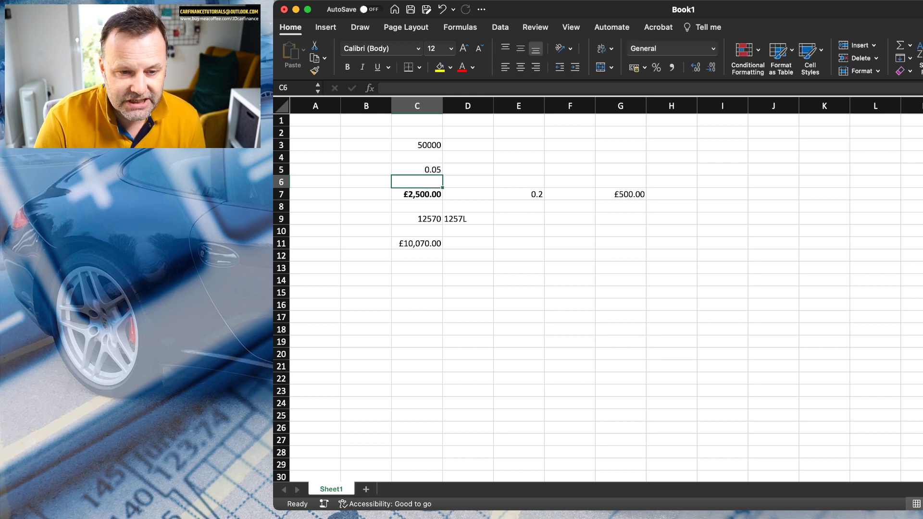
Step: Add a bold monthly figure in G9 equal to =G7/12, showing £41.67
click(620, 193)
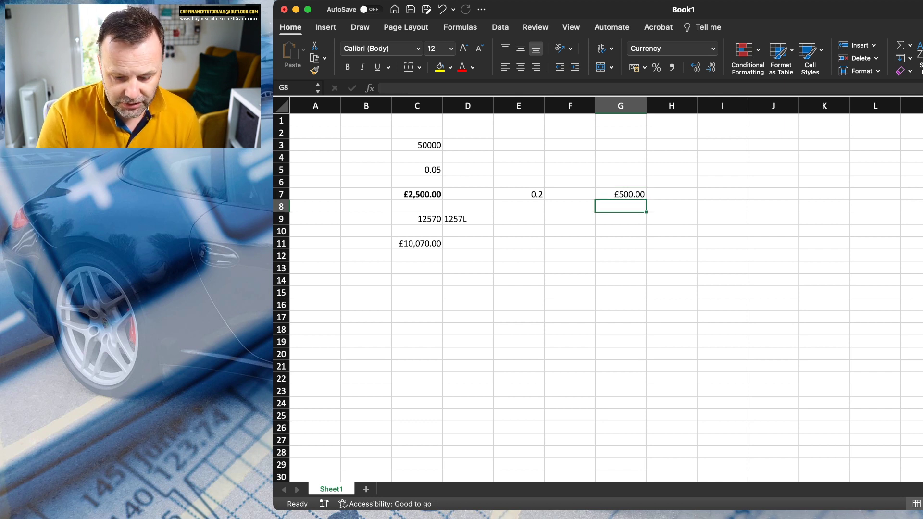
text(=G7/)
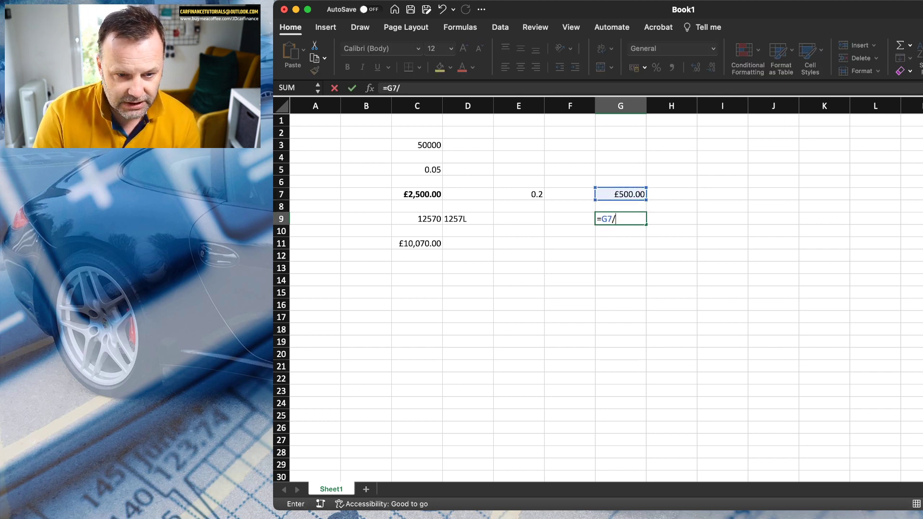
text(12)
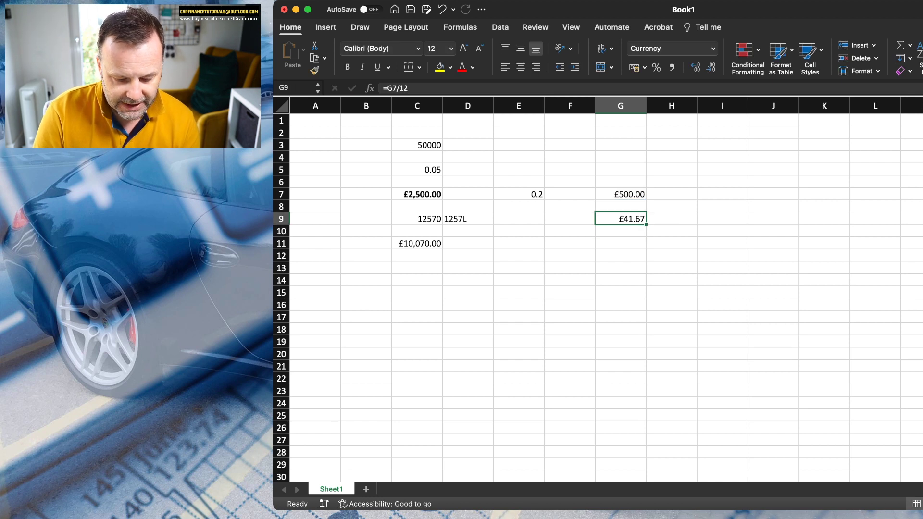
click(620, 256)
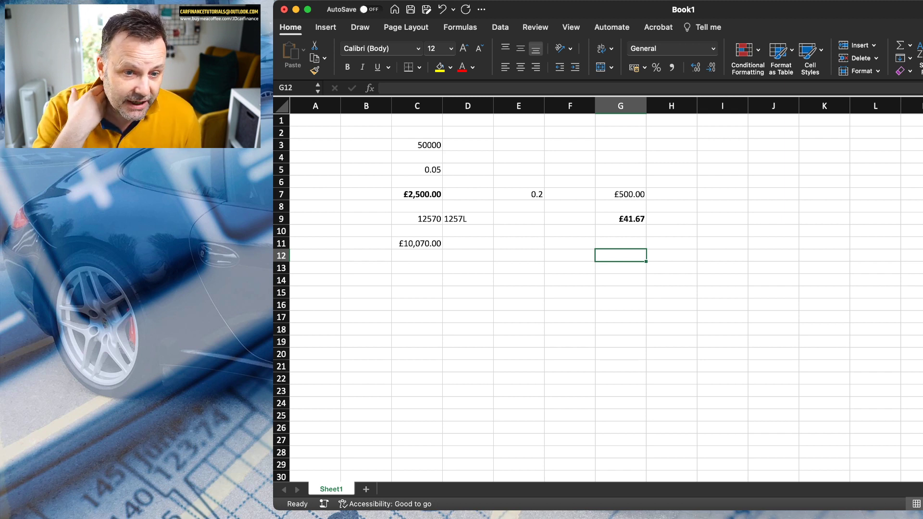
Step: Raise the tax rate in E7 to 0.4, updating G7 to £1,000.00 and G9 to £83.33
click(517, 194)
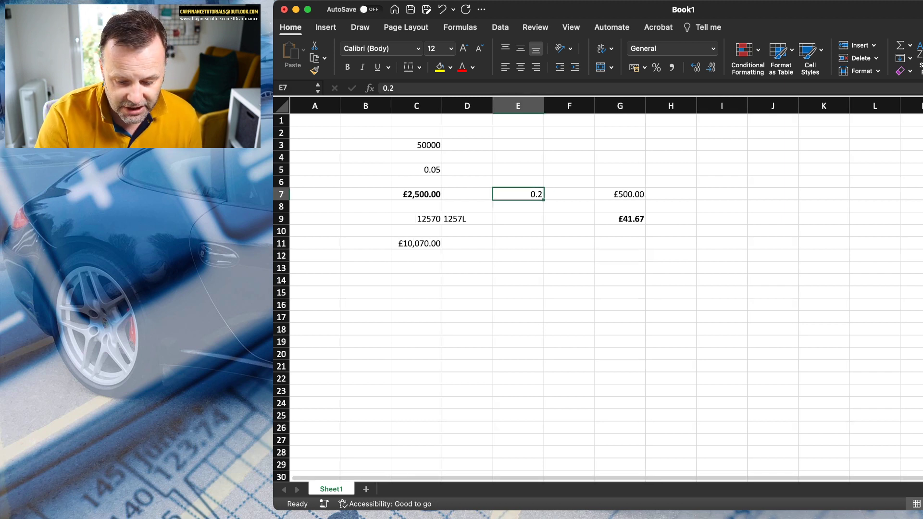
text(0.4)
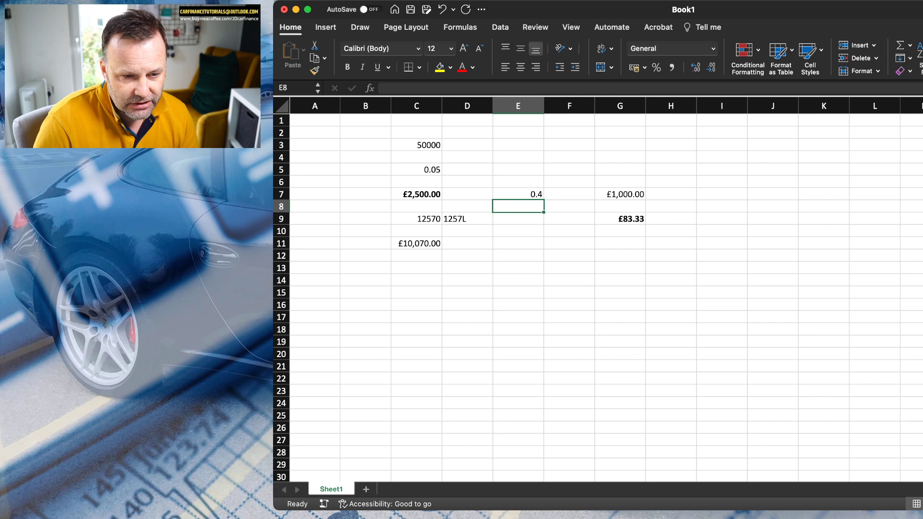
click(417, 169)
text(.)
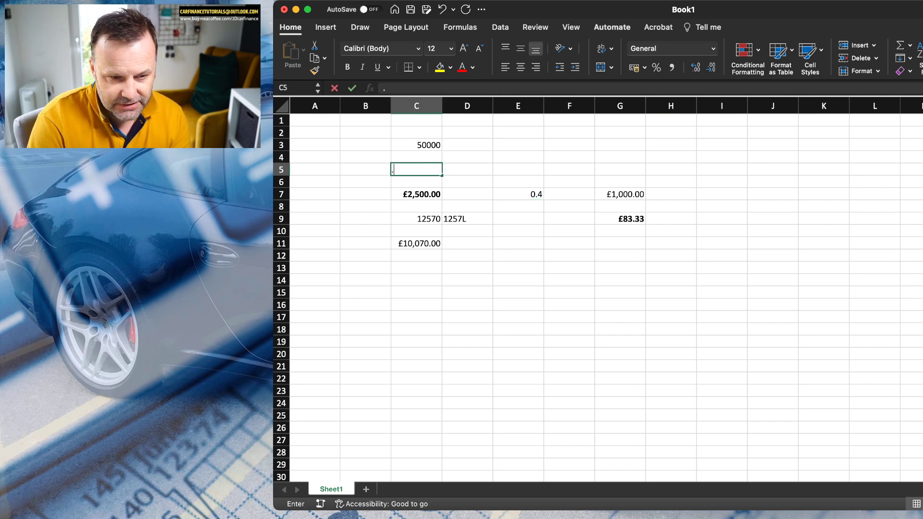
Step: Set the rate in C5 to 0.28 so the allowance and tax figures recalculate
text(0.28)
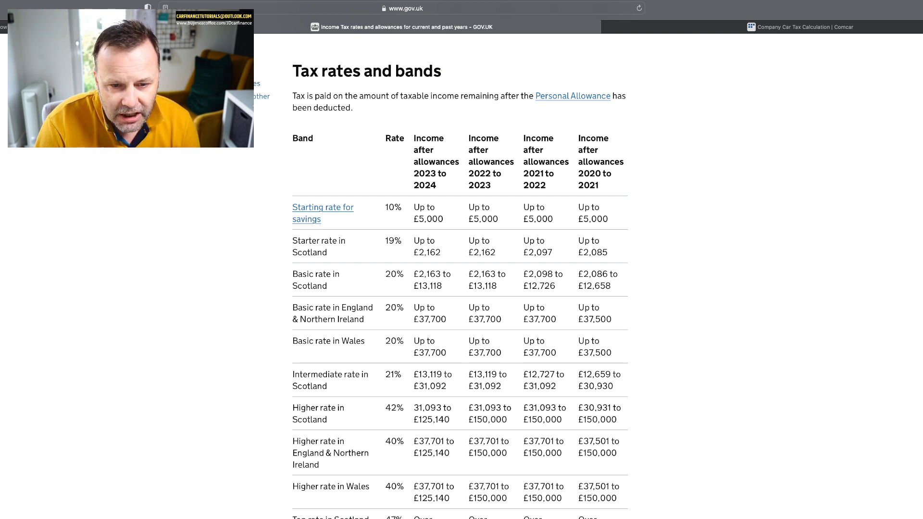
Step: Scroll down the GOV.UK tax rates and bands table through the higher and additional rate bands
scroll(down, 3)
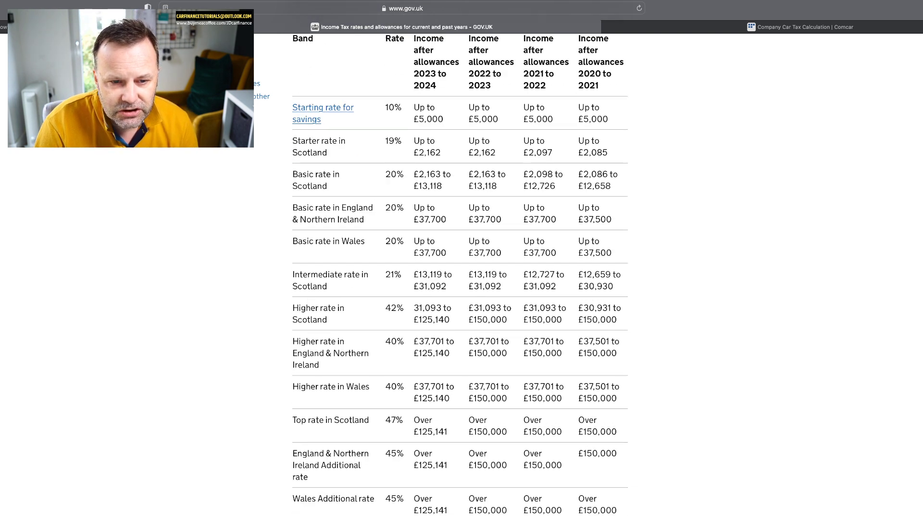
scroll(down, 3)
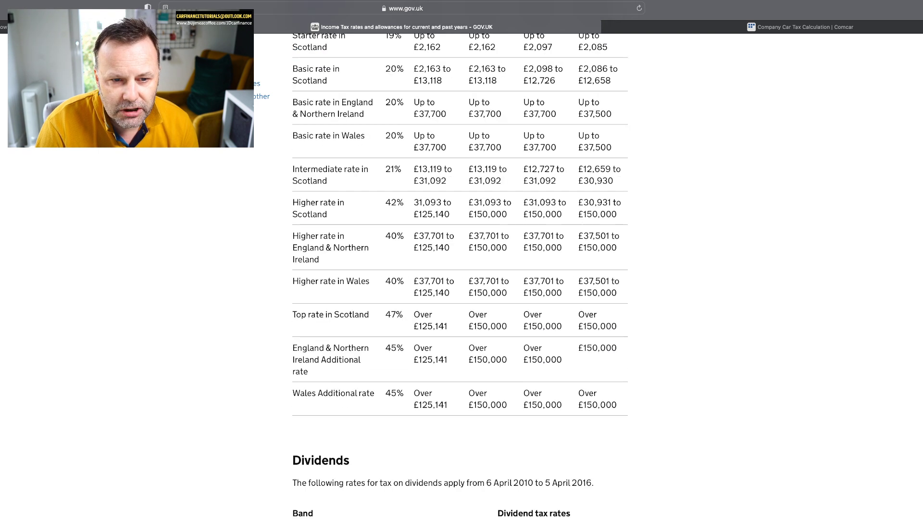
scroll(down, 3)
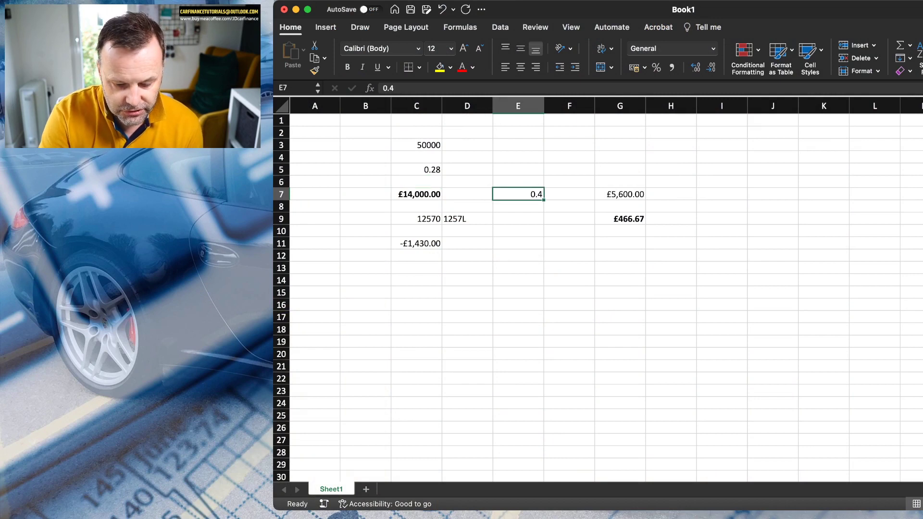
Step: Set the tax rate in E7 back to 0.2 so the tax on the allowance recalculates
text(0.2)
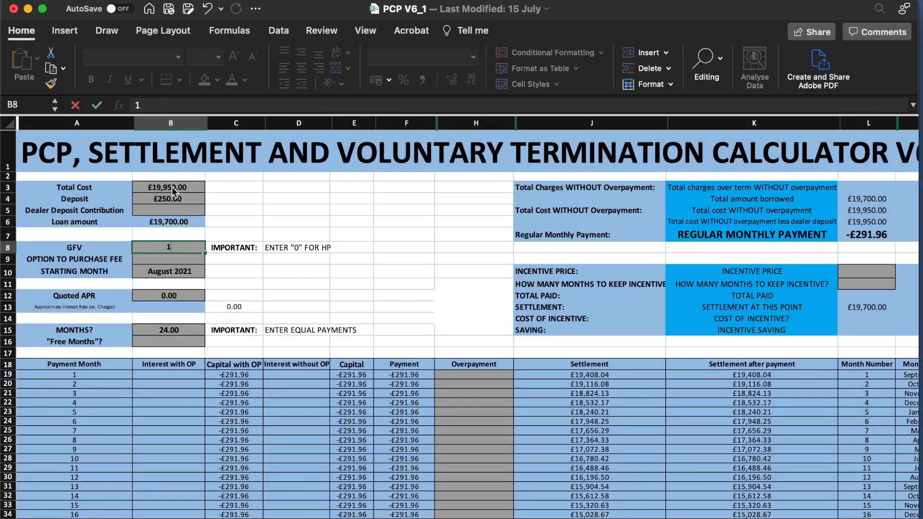
Step: Enter 13000 as the GFV in cell B8 of the PCP V6_1 settlement calculator
text(13000)
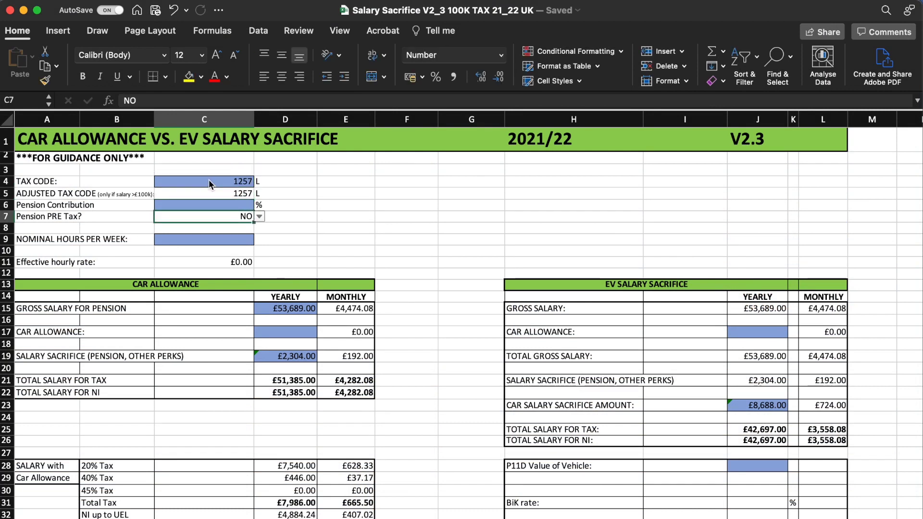
Step: Set gross salary for pension to £45,000 and enter 5000 as the car allowance
click(203, 272)
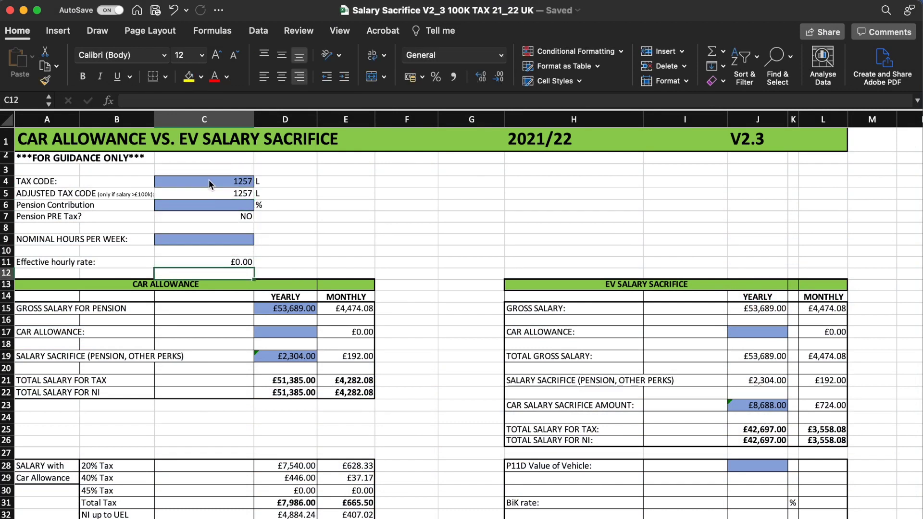
click(285, 309)
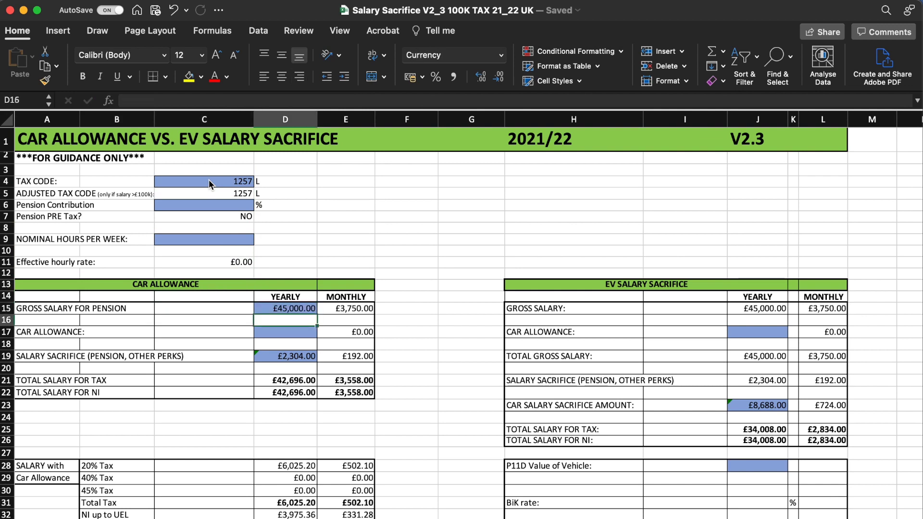
text(5000)
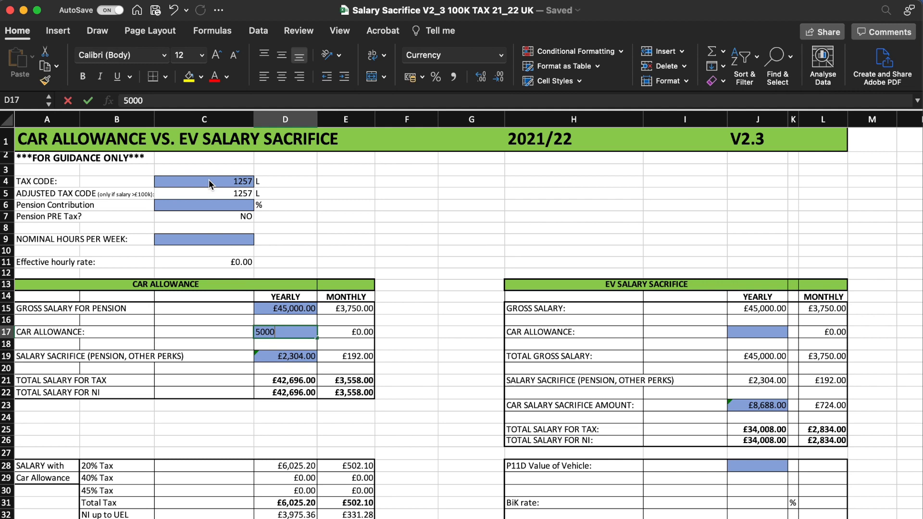